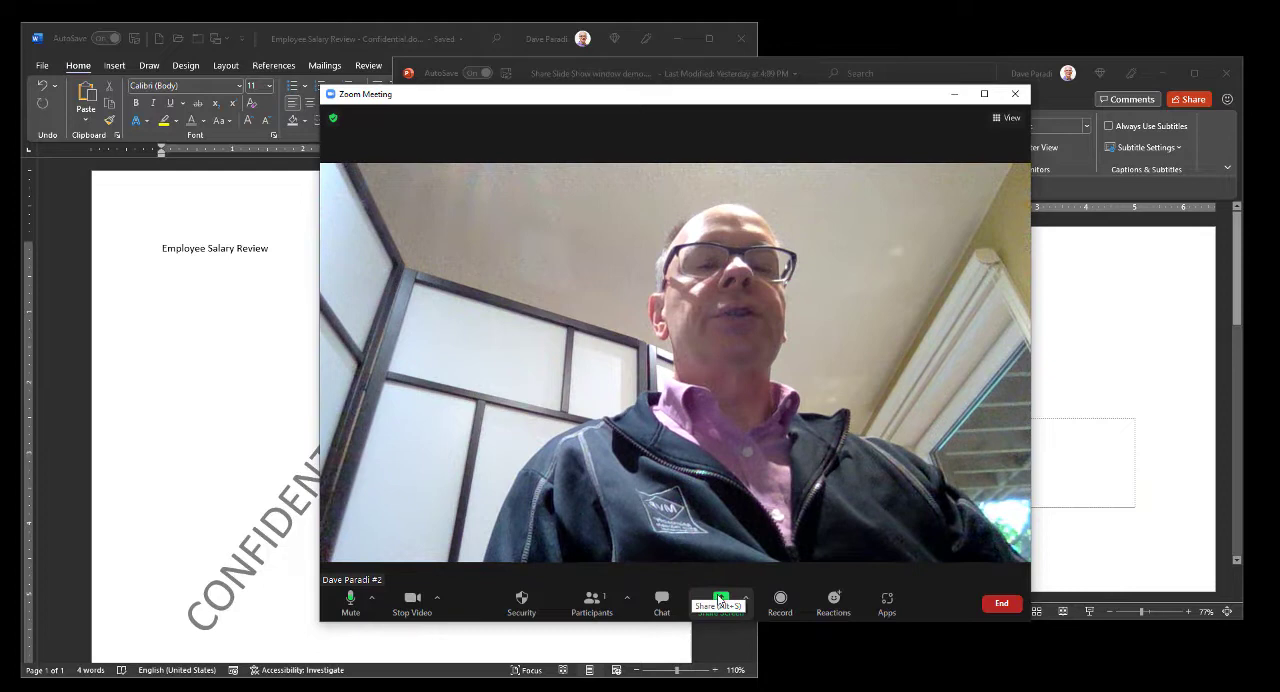
Share the entire screen in Zoom, bring the PowerPoint editor forward and view all open windows
left_click(720, 600)
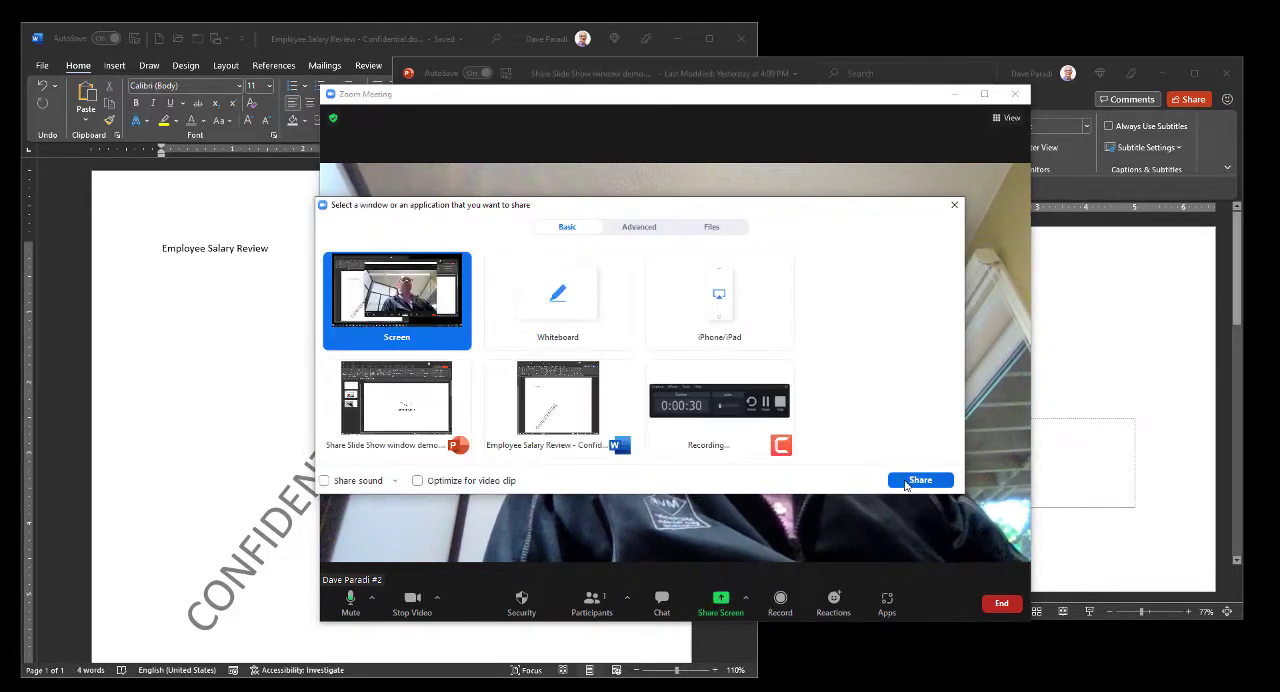
left_click(920, 480)
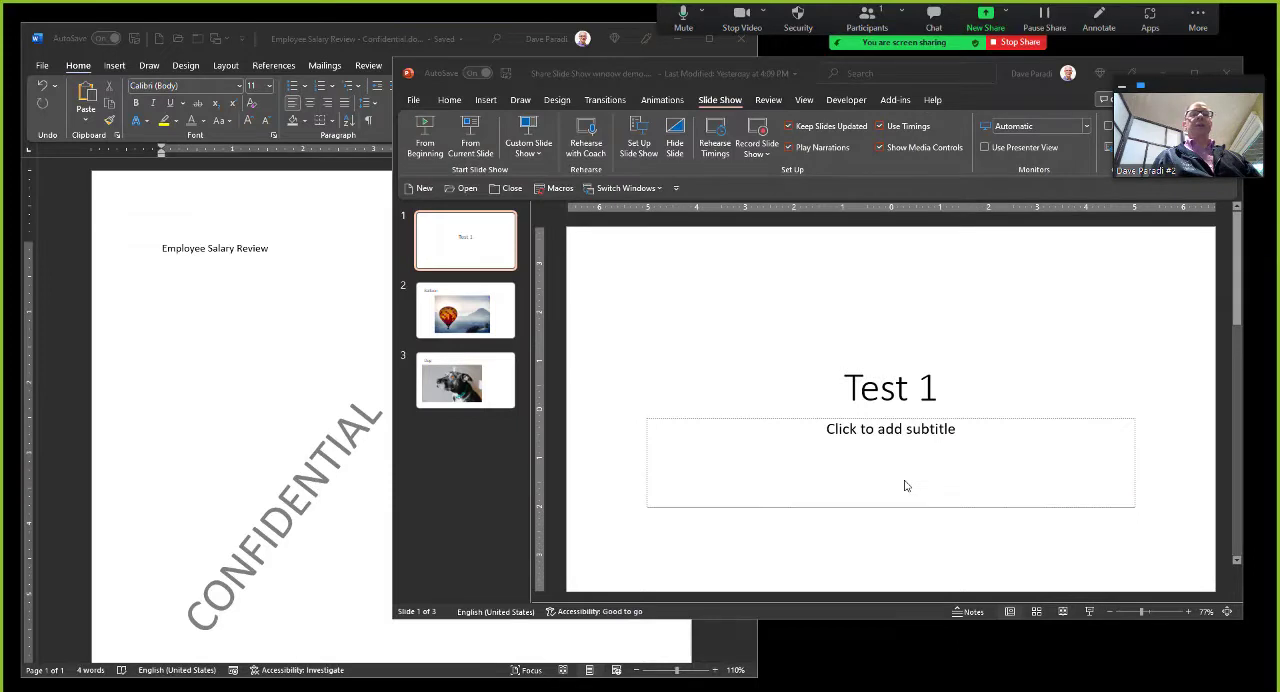
mouse_move(864, 526)
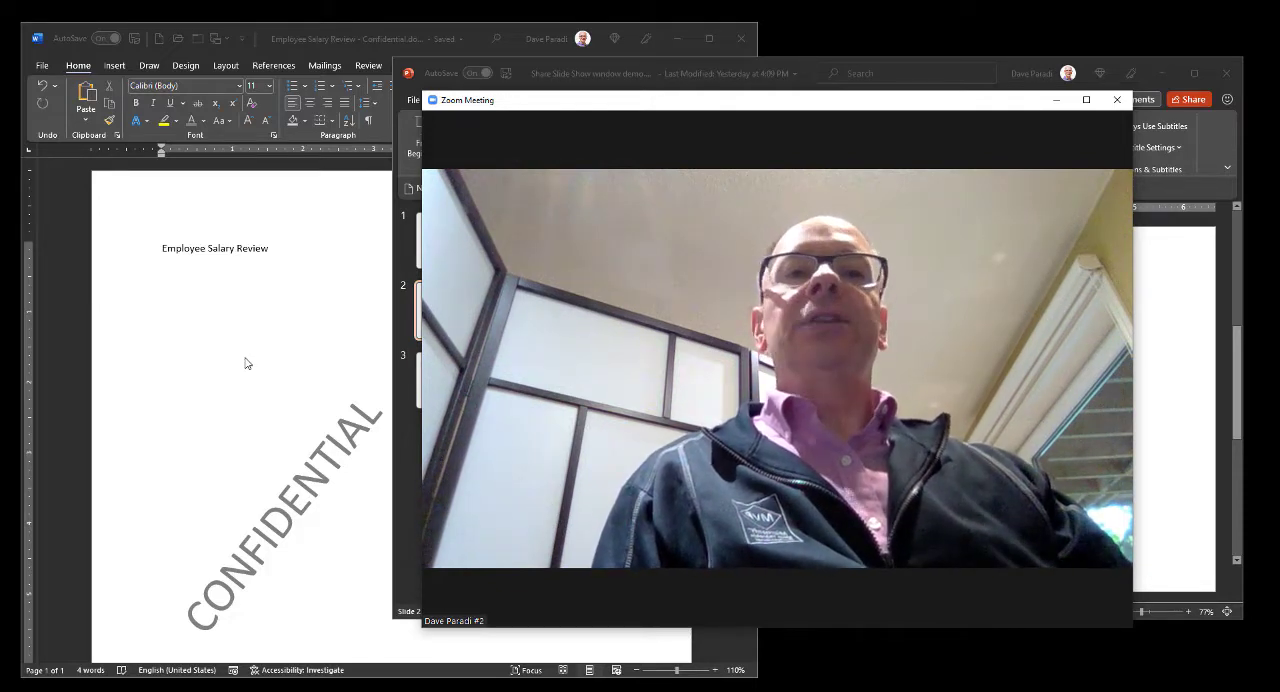
left_click(1116, 100)
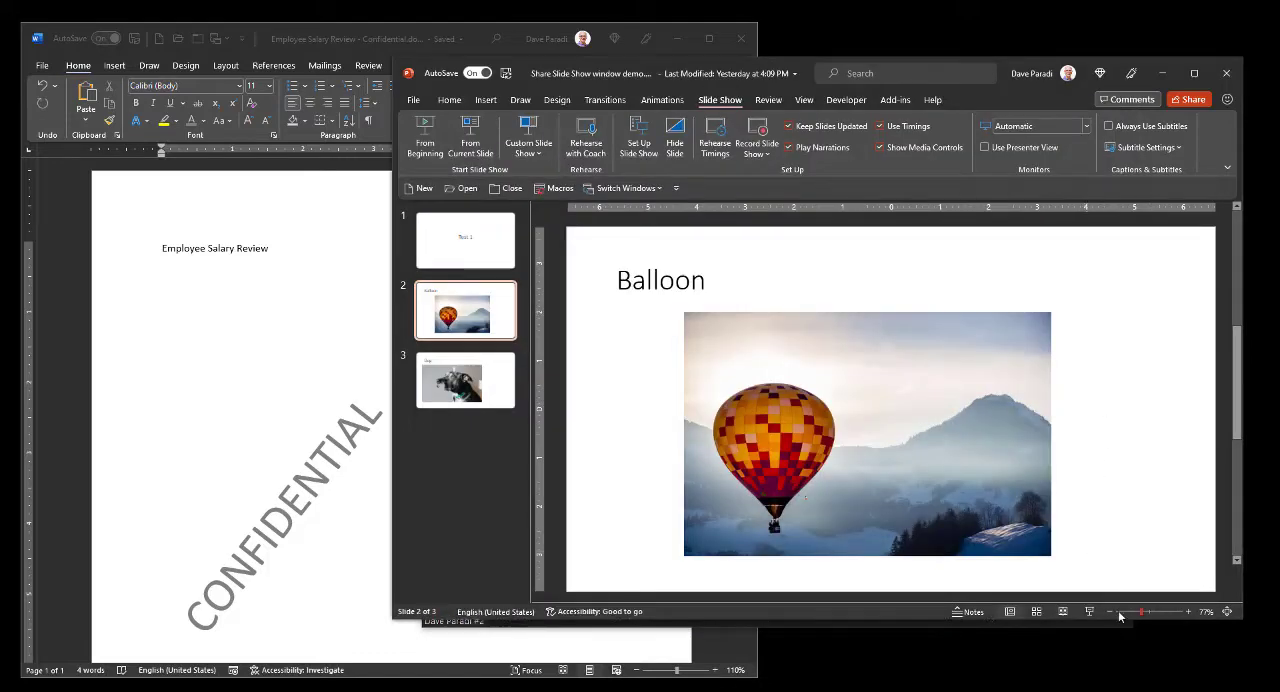
key("Win+Tab")
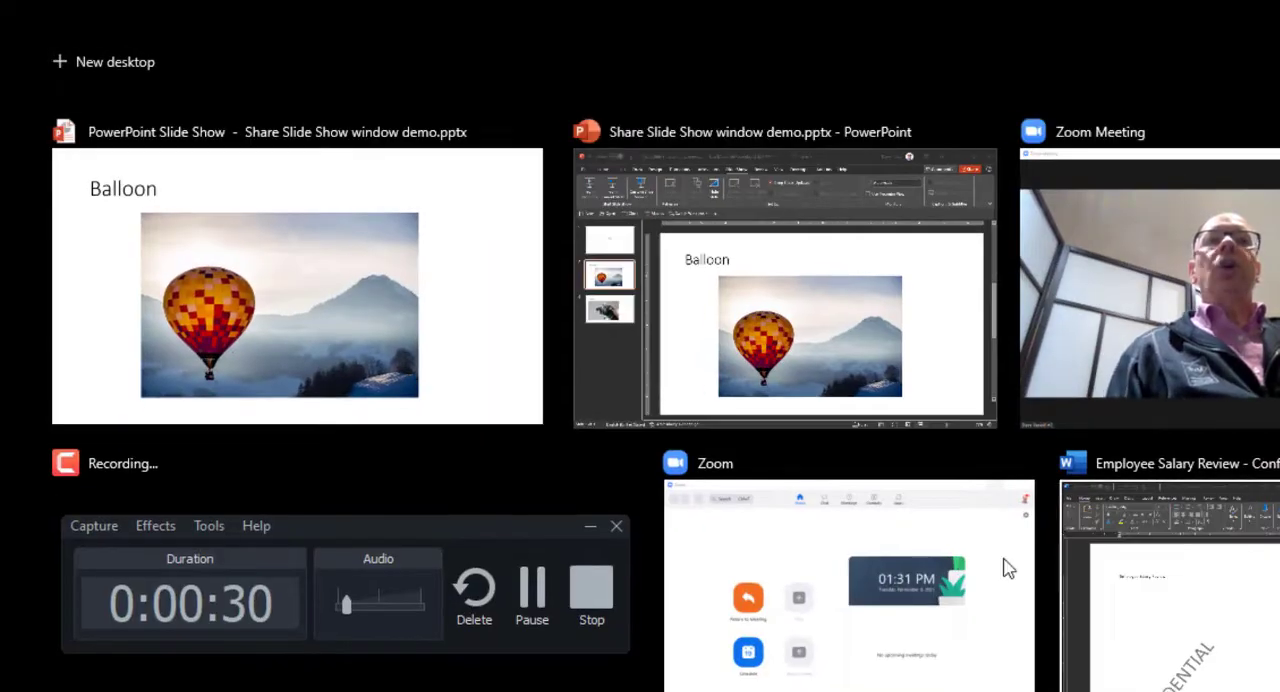
mouse_move(392, 308)
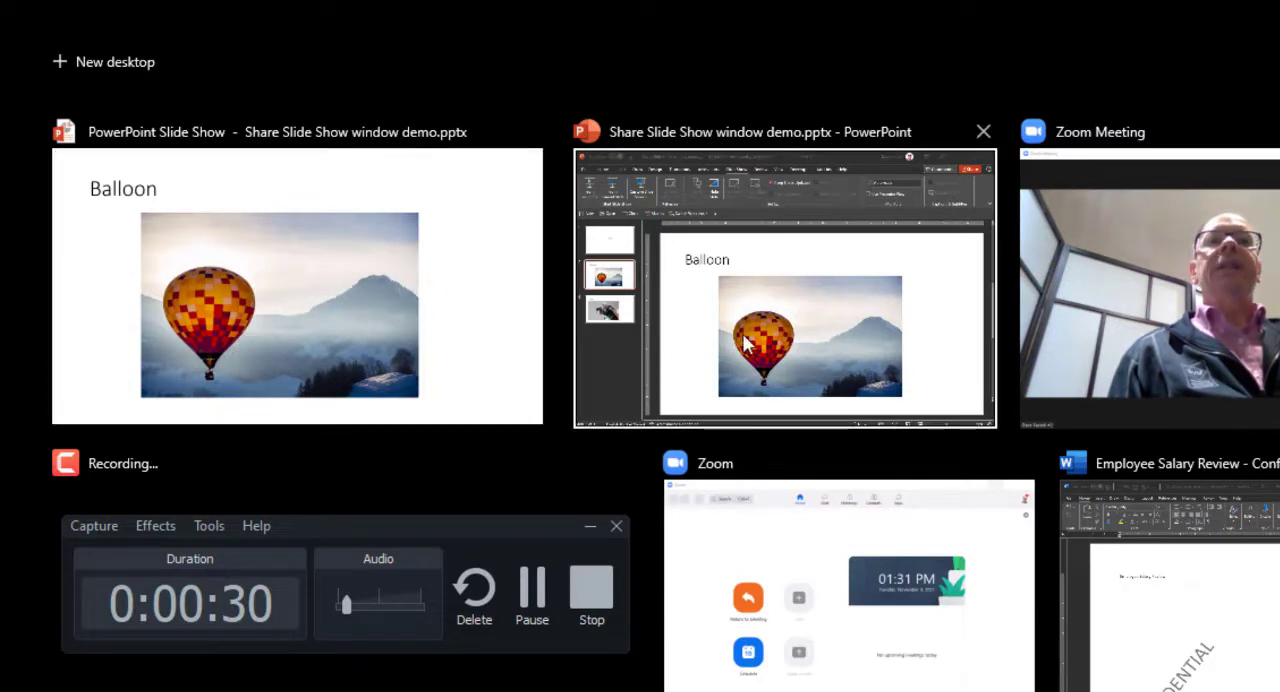
mouse_move(816, 328)
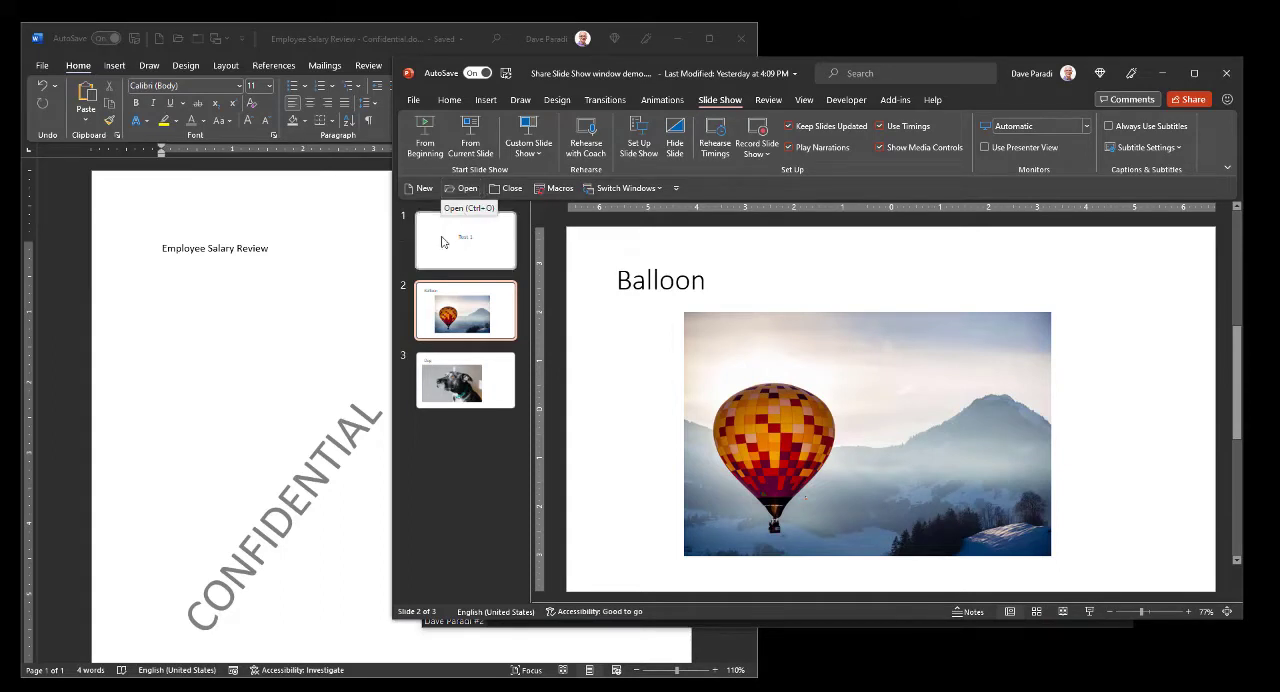
mouse_move(600, 452)
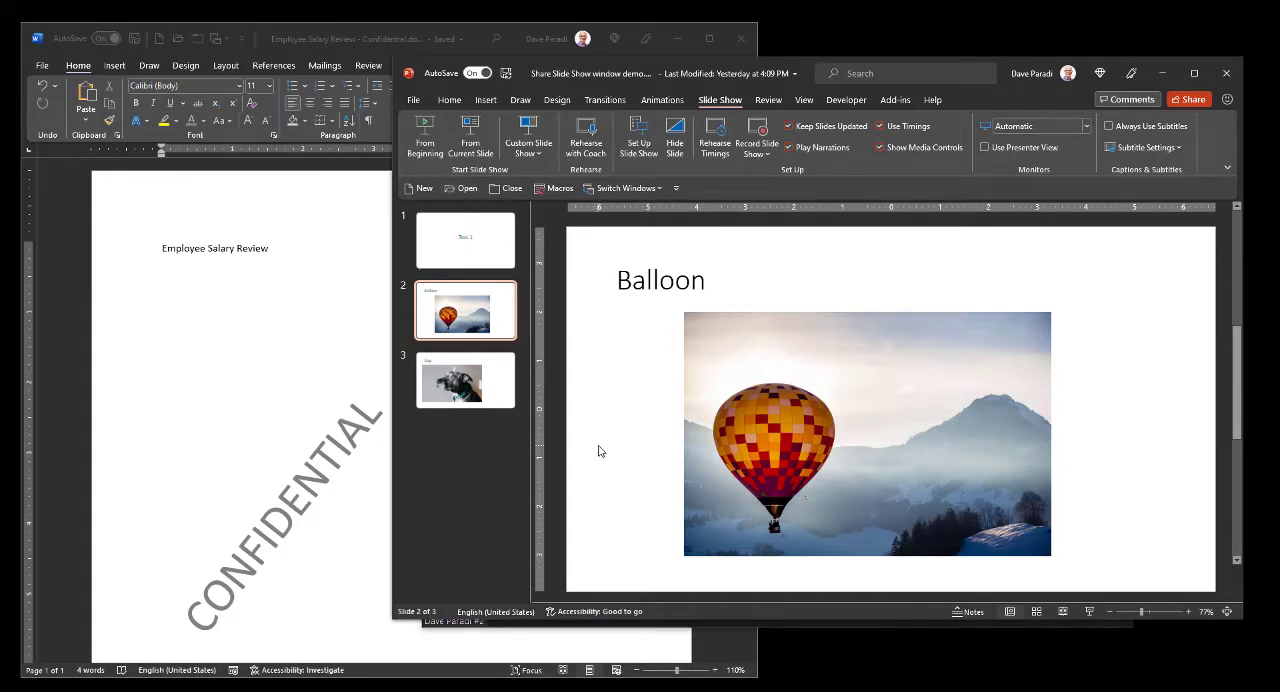
Return to the first slide, Test 1, and show all open windows in Task View
left_click(464, 240)
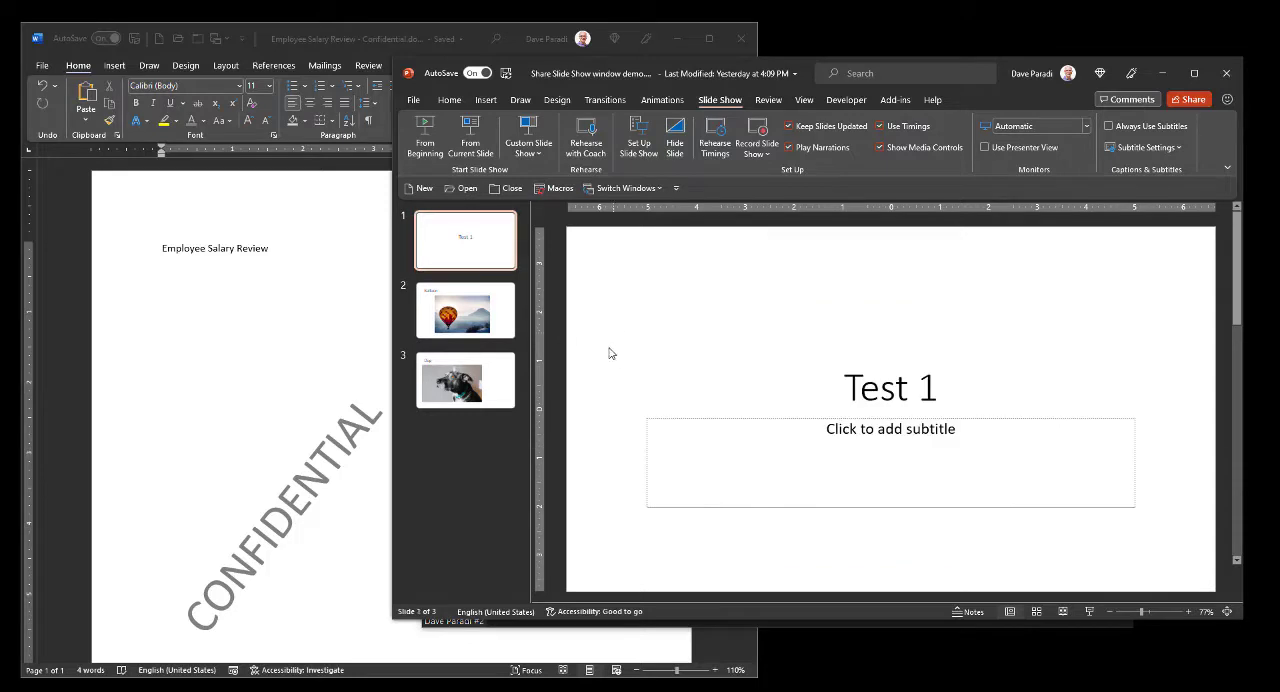
mouse_move(1096, 592)
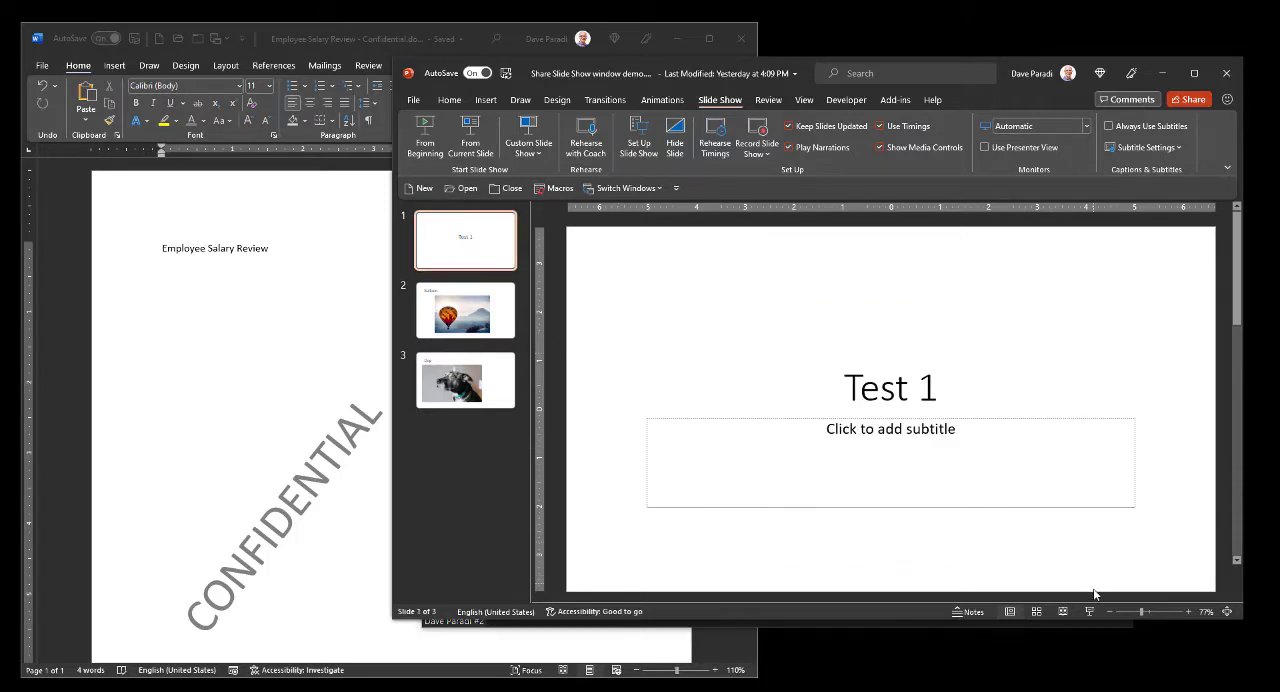
mouse_move(1088, 612)
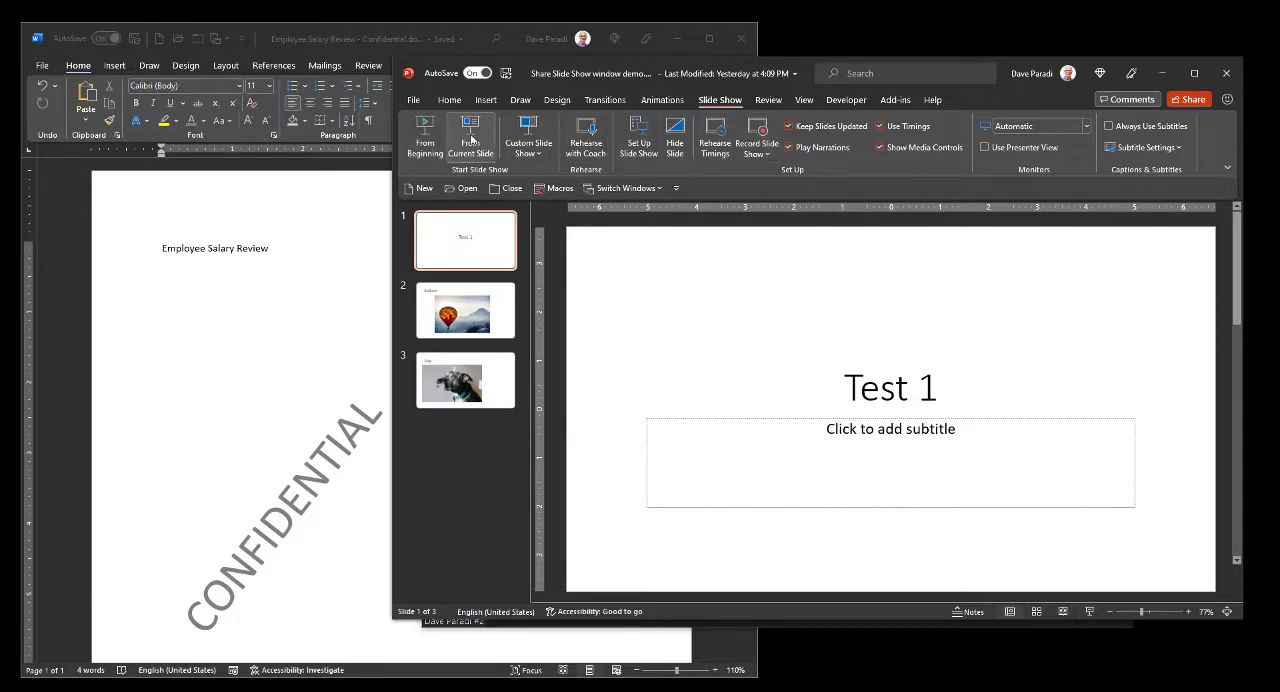
mouse_move(470, 136)
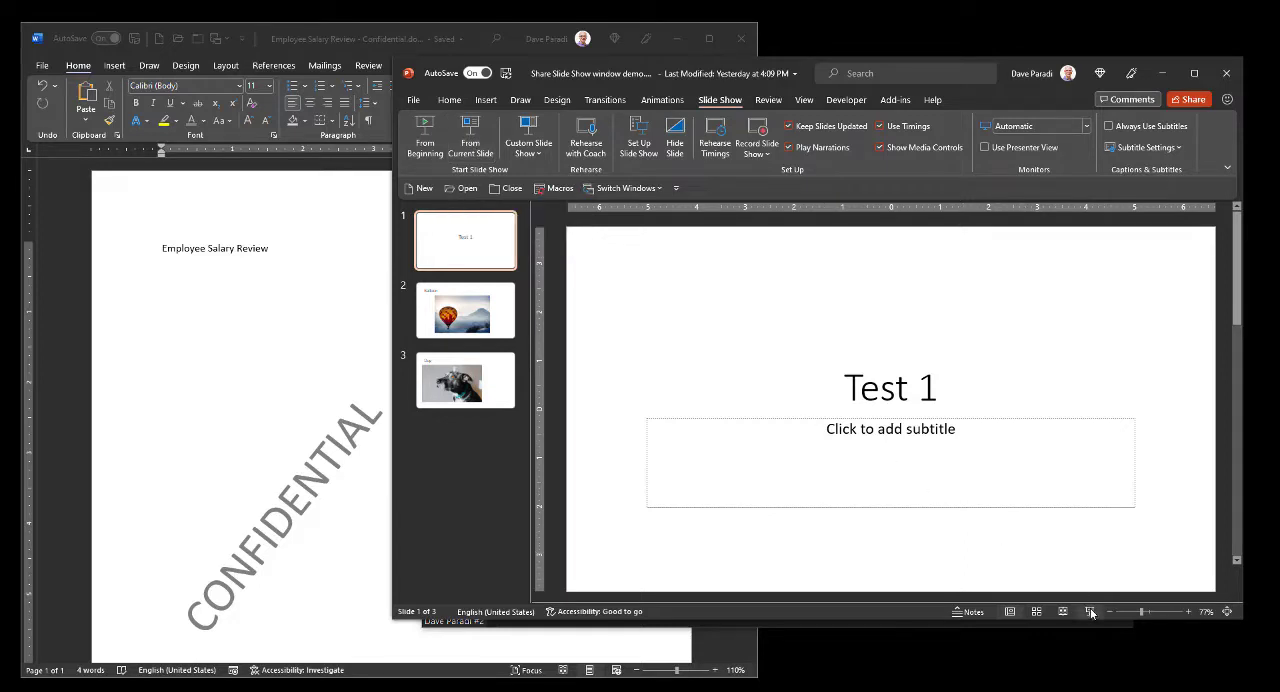
key("Win+Tab")
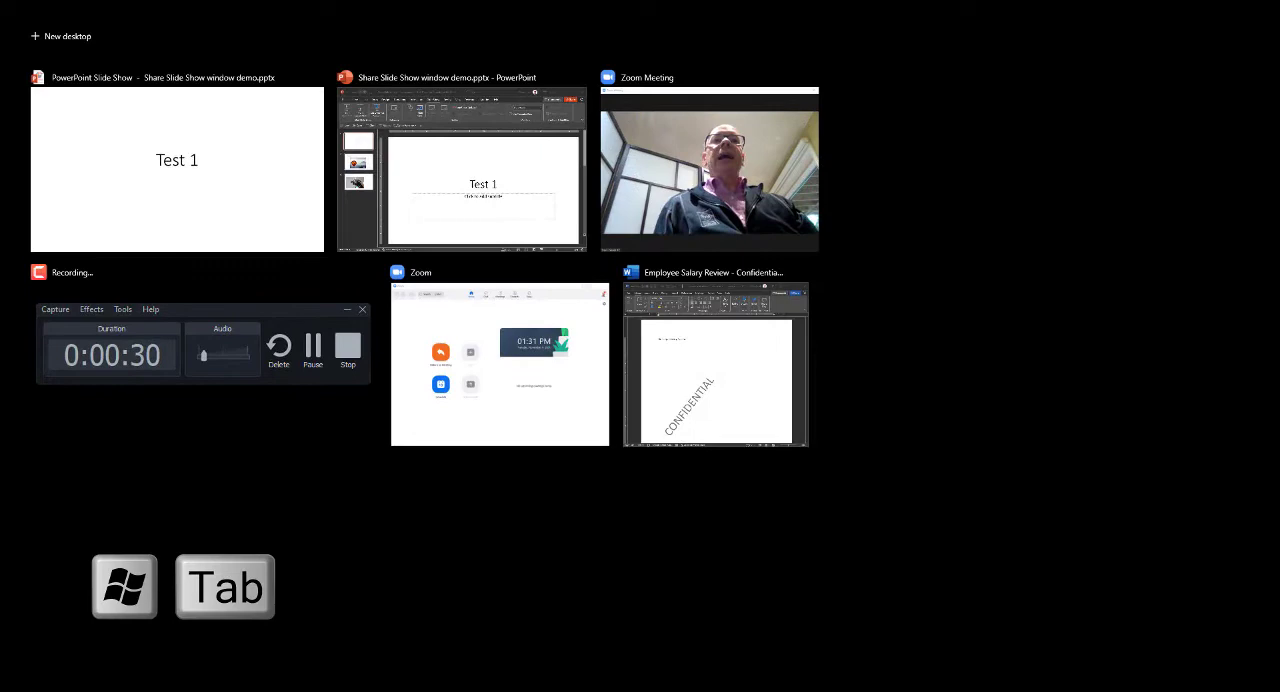
Show Task View listing the slide show, PowerPoint editor, Zoom and Word windows
key("Win+Tab")
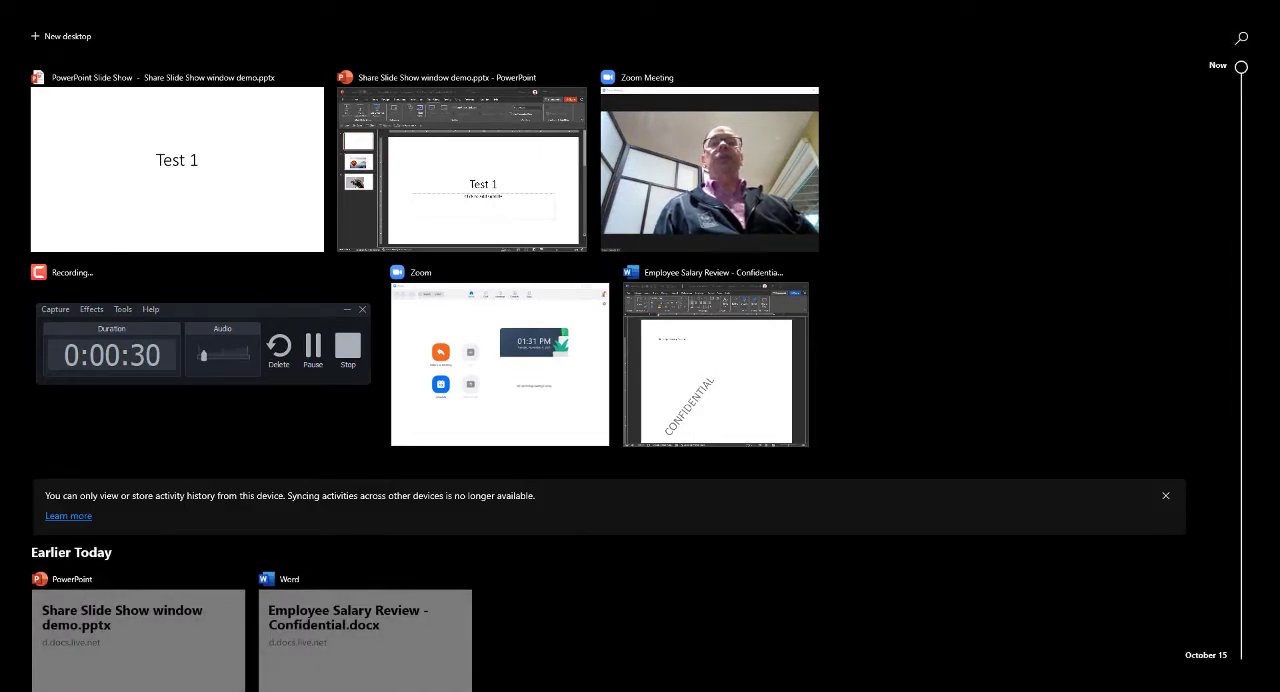
mouse_move(1006, 494)
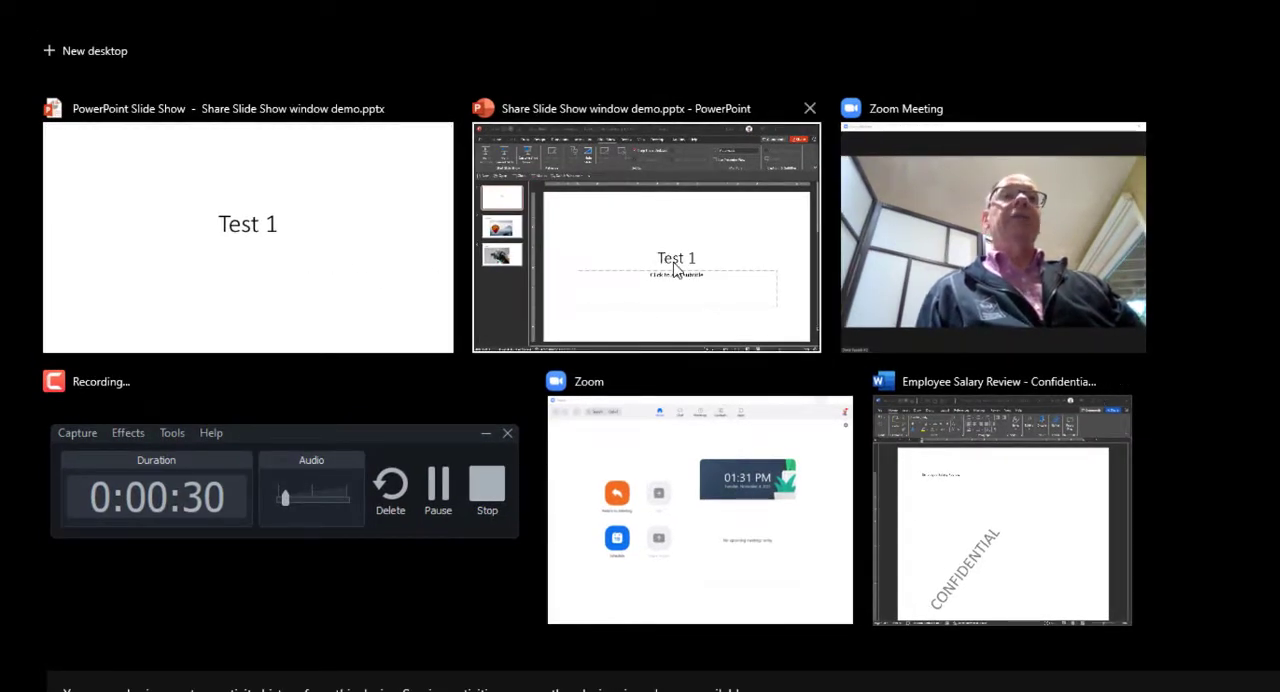
mouse_move(910, 296)
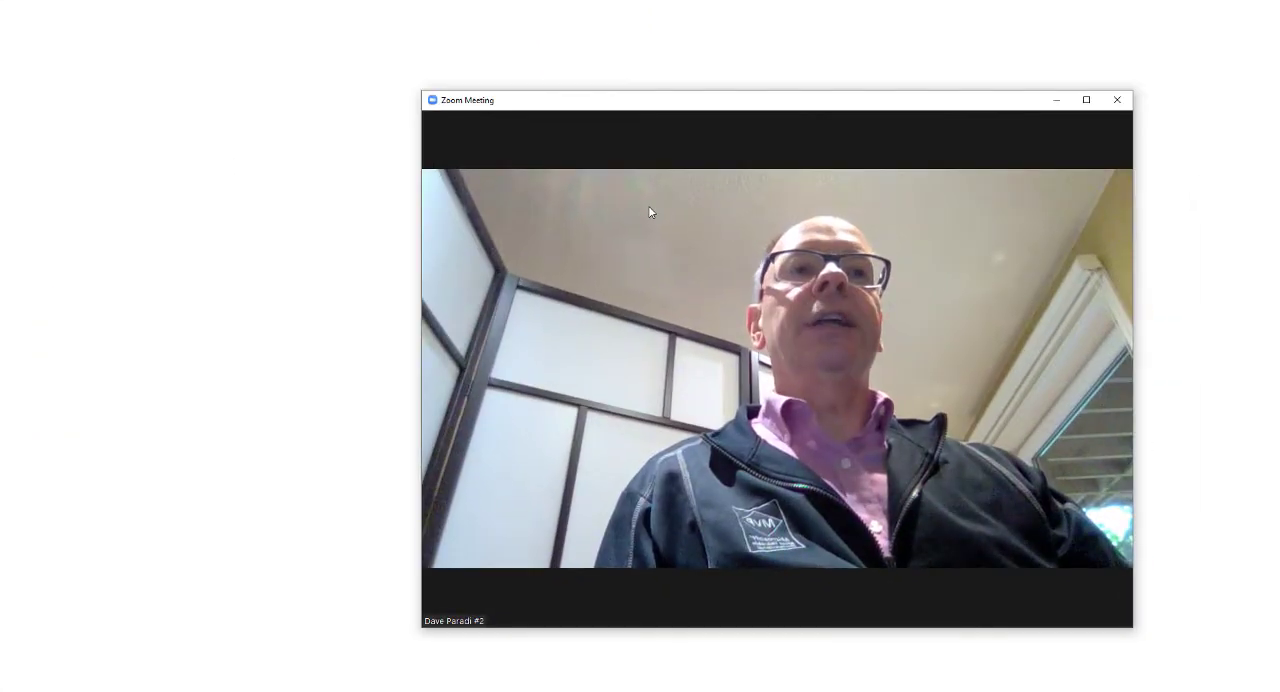
mouse_move(820, 576)
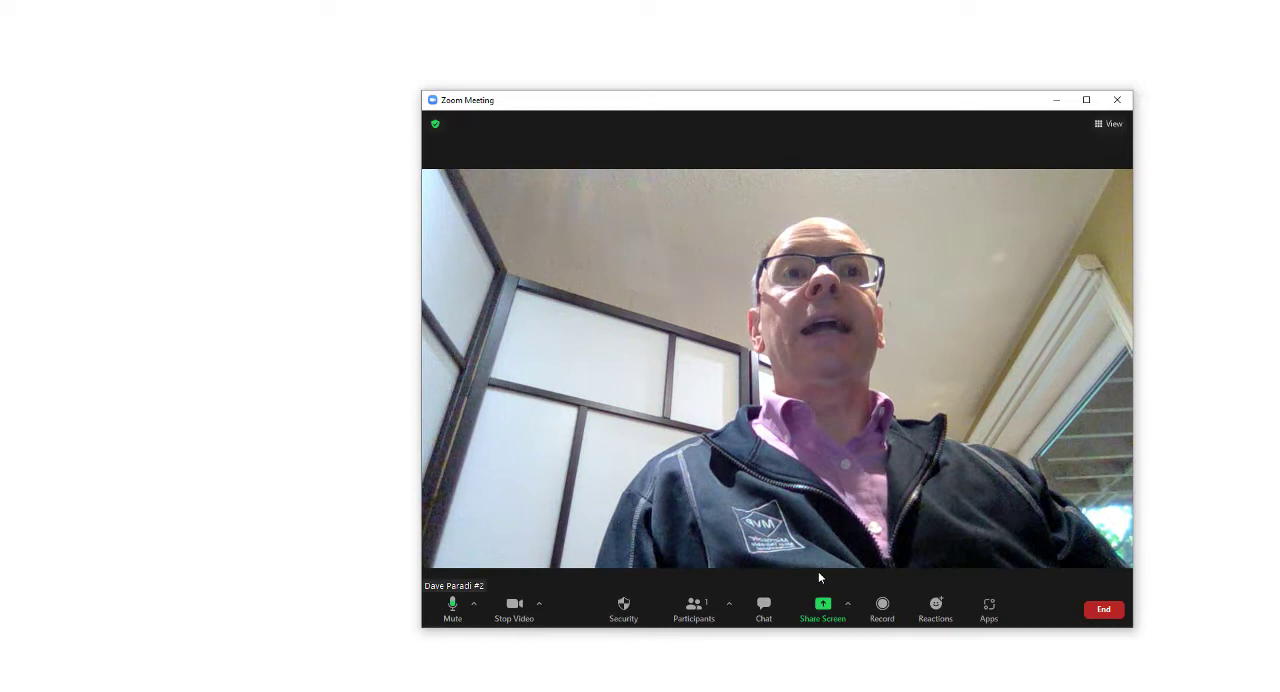
mouse_move(822, 604)
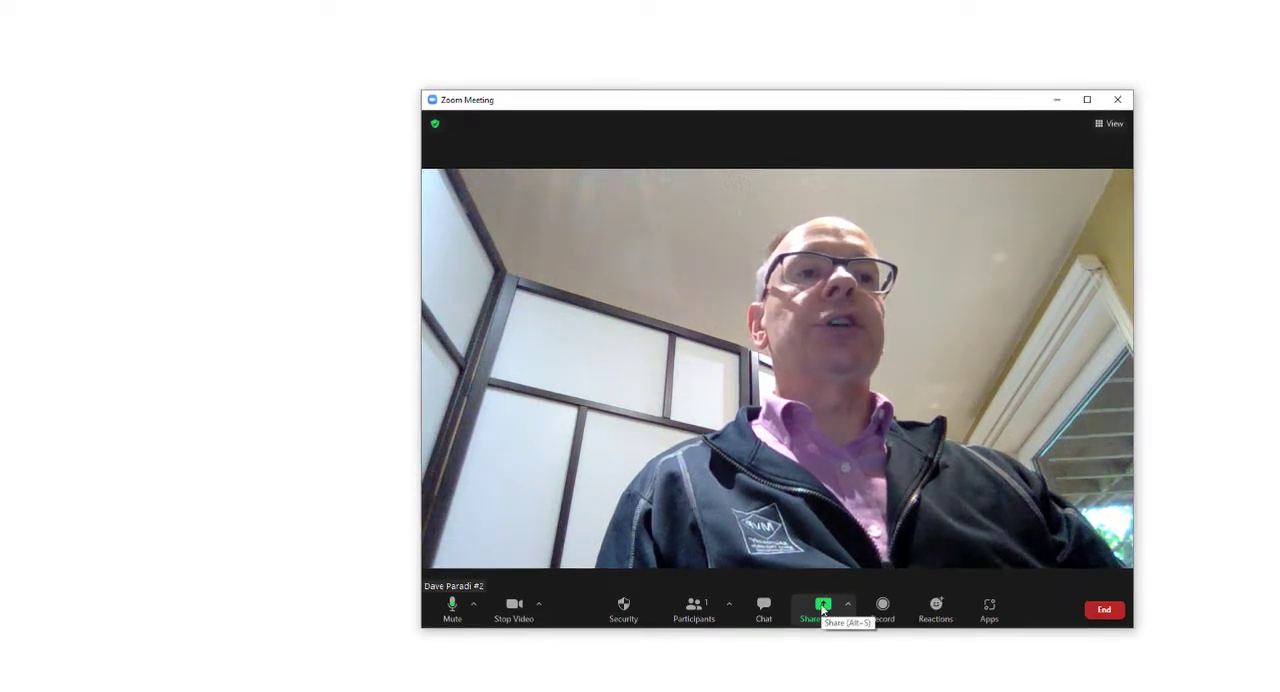
Share only the PowerPoint Slide Show window from Zoom's share selection
left_click(824, 604)
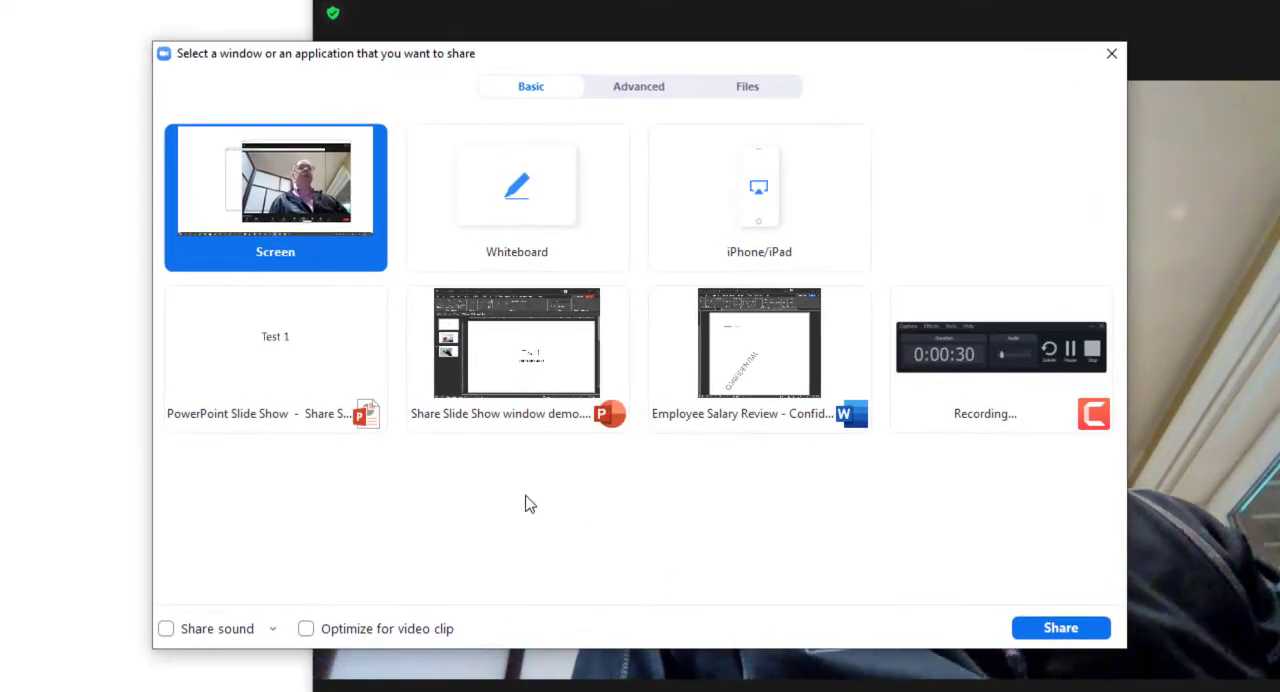
mouse_move(372, 484)
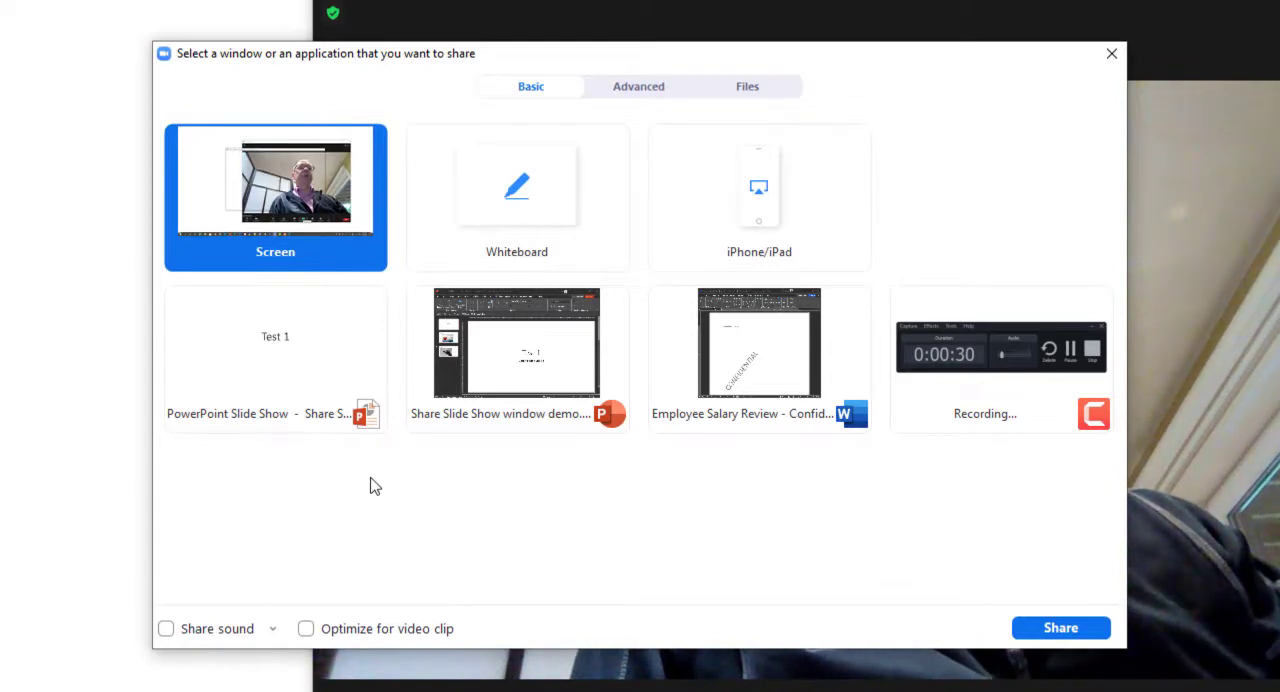
mouse_move(320, 488)
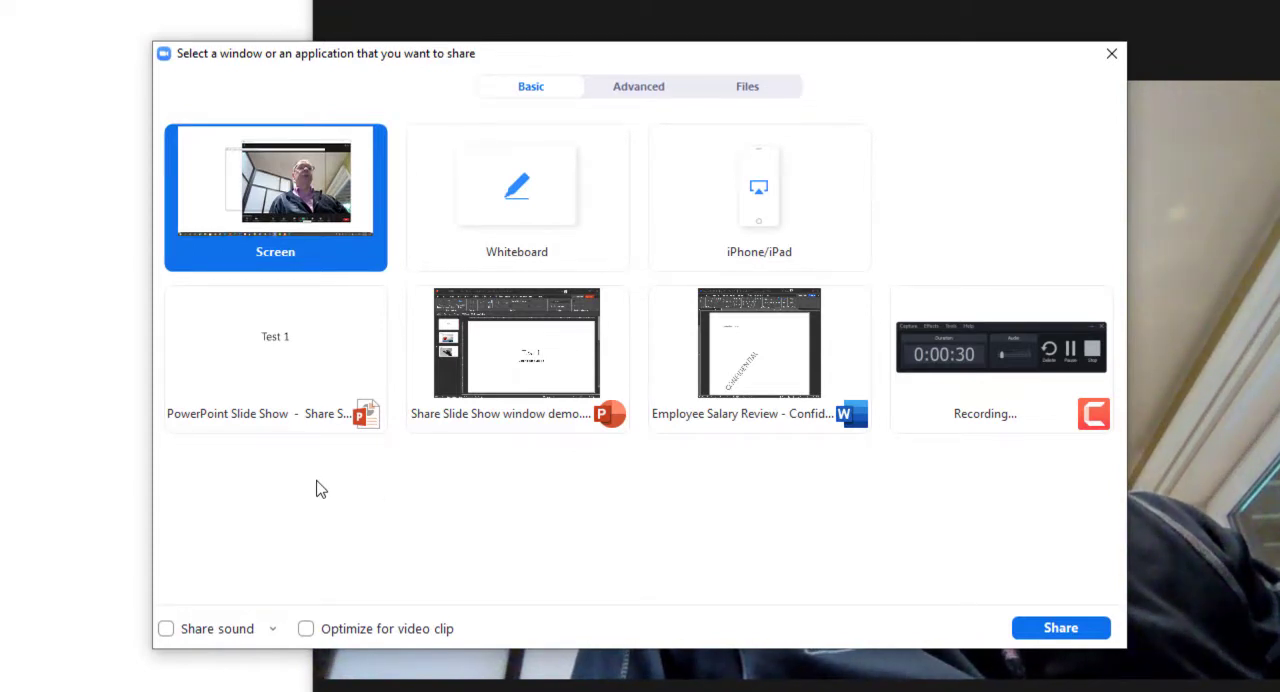
mouse_move(348, 260)
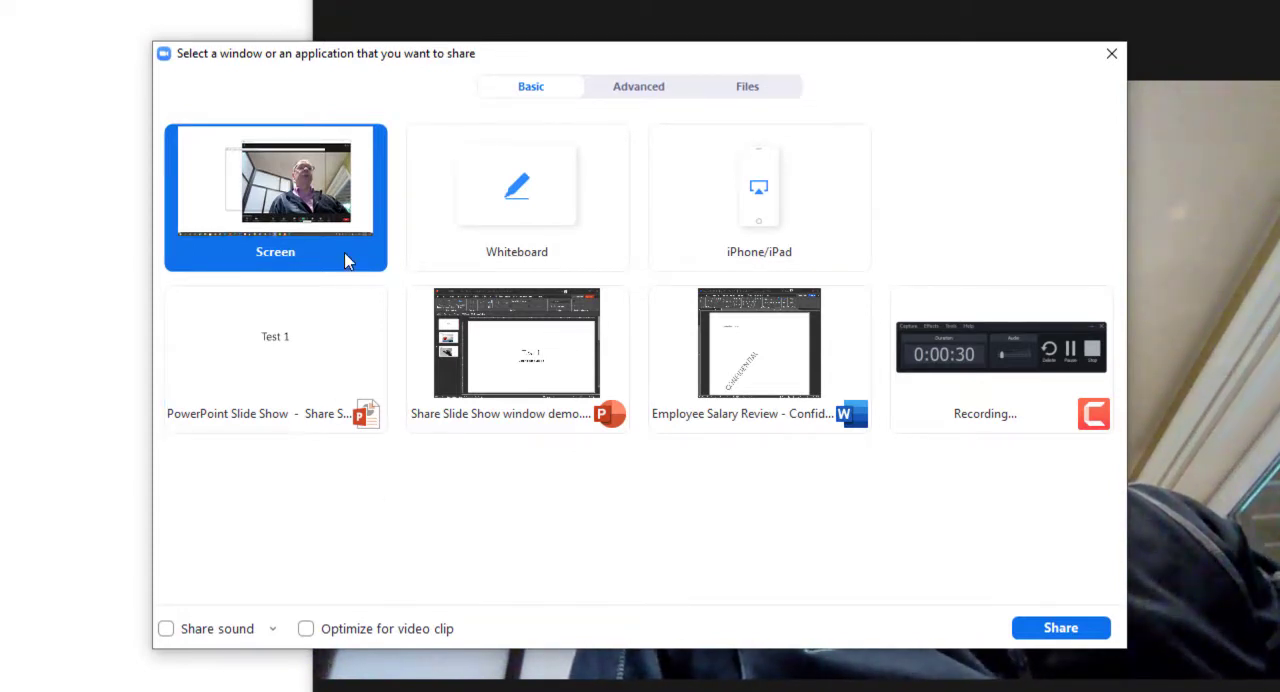
mouse_move(262, 238)
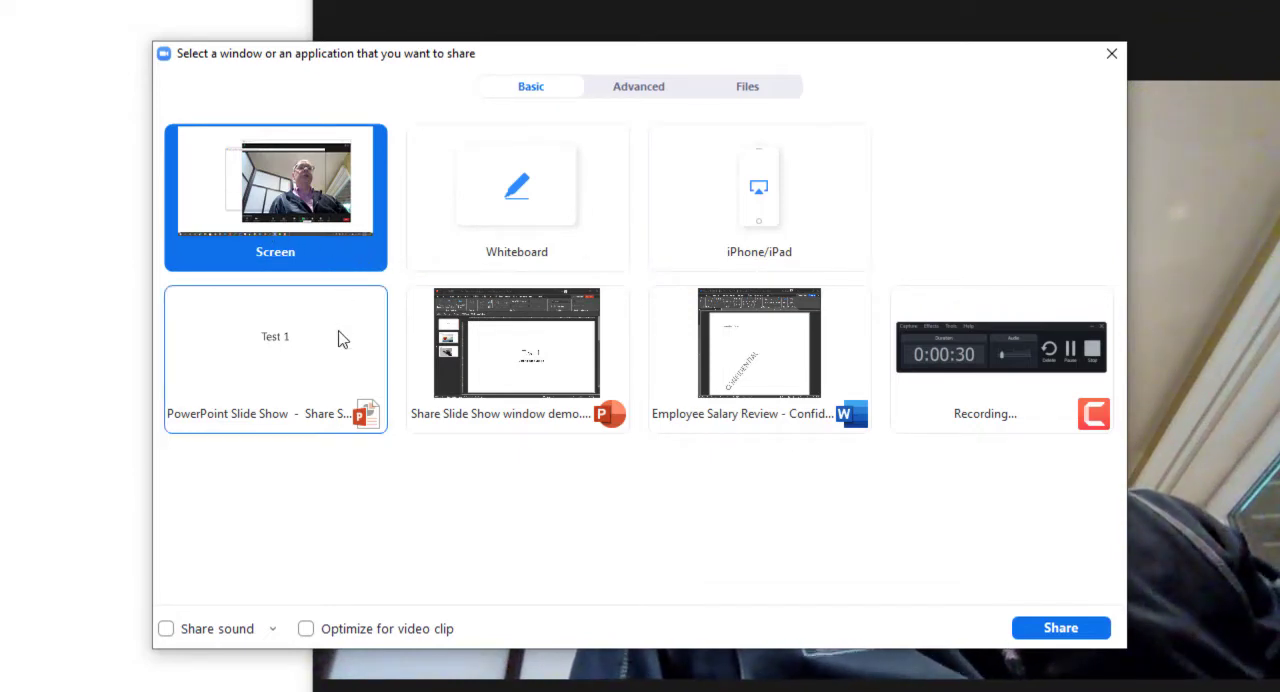
left_click(544, 376)
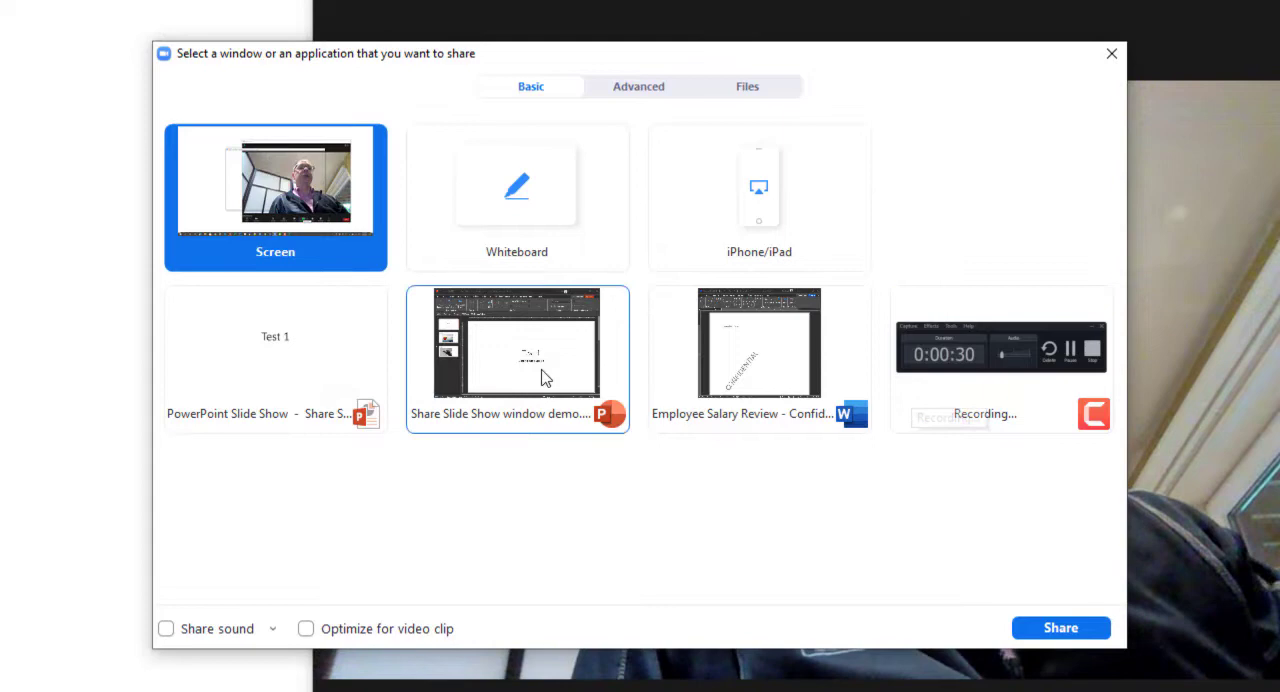
left_click(284, 368)
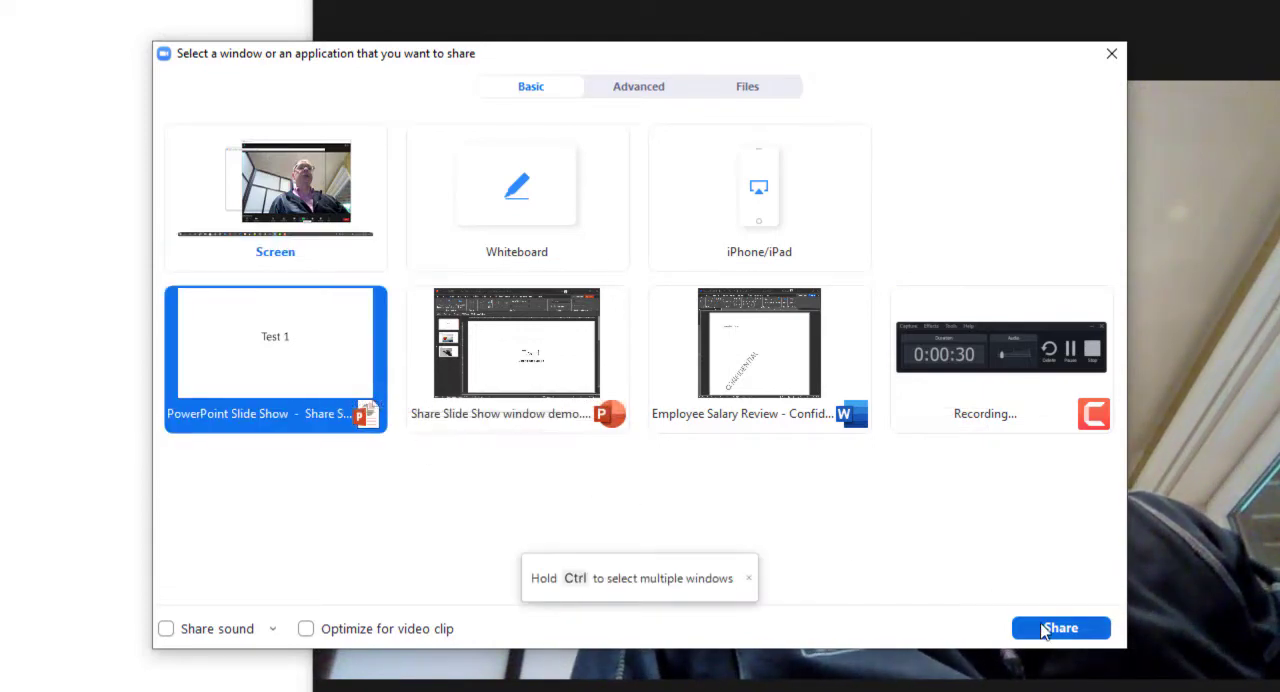
left_click(1060, 628)
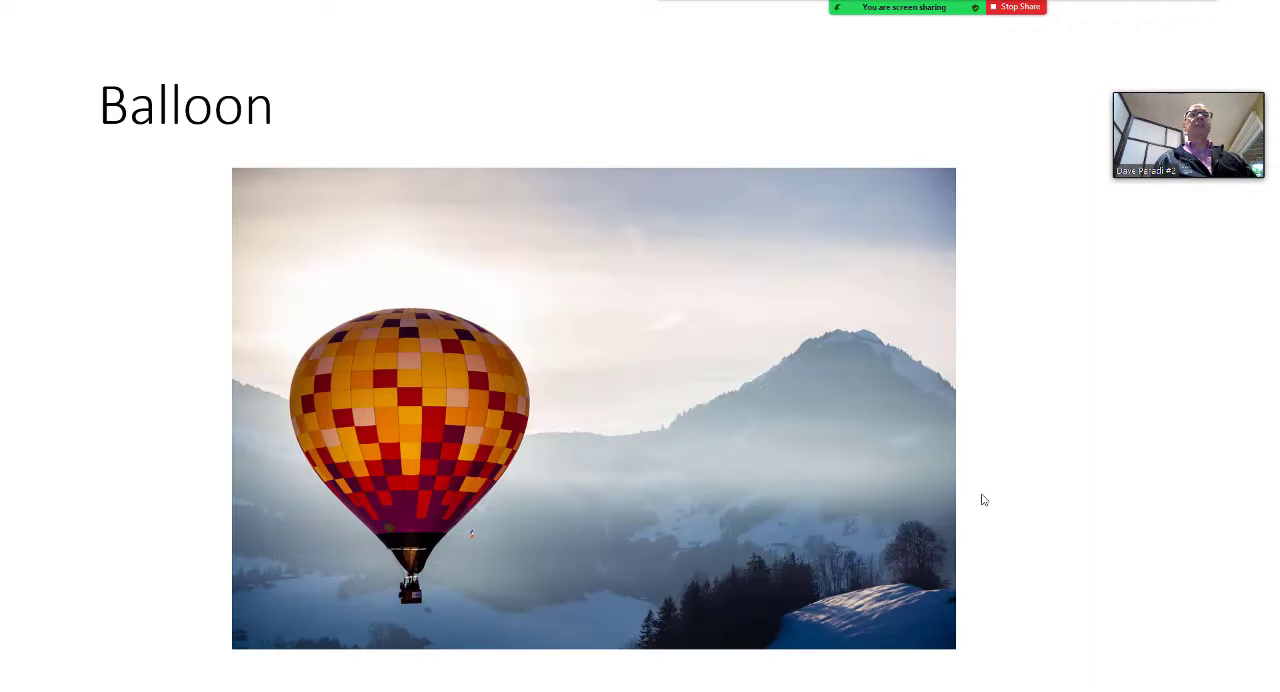
Advance through the shared slides and end the slide show, stopping the share
key("right")
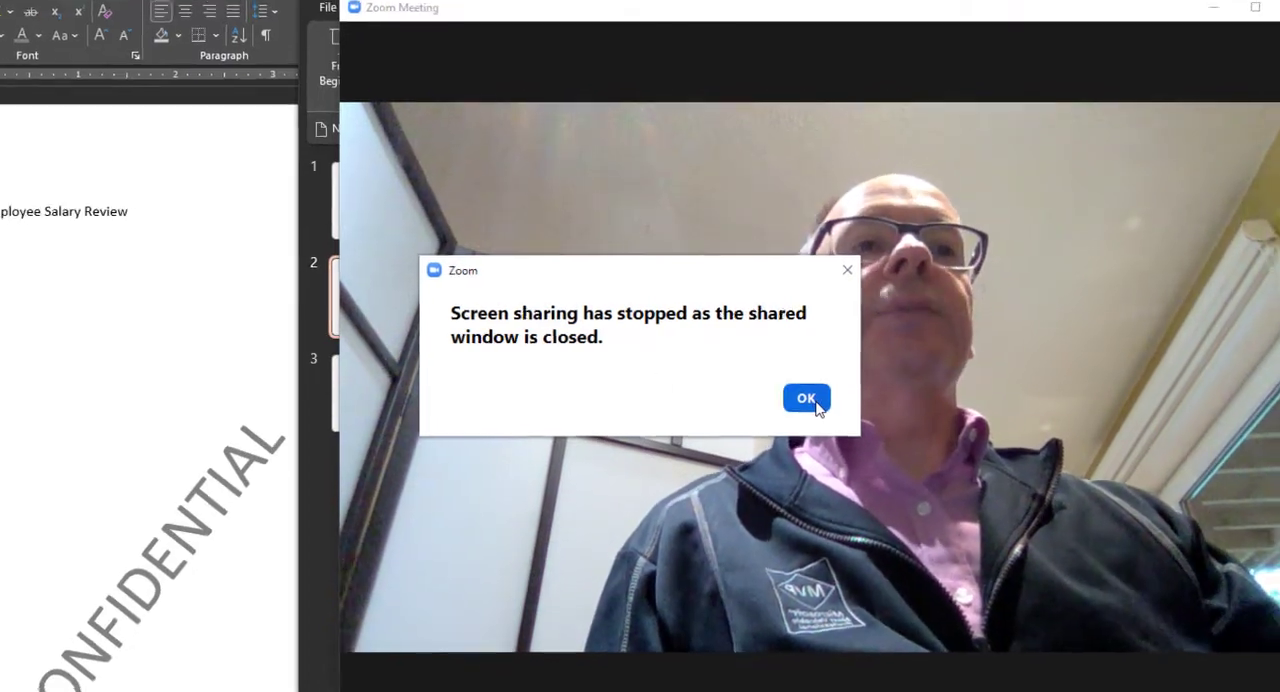
Acknowledge the 'Screen sharing has stopped' notice with OK
left_click(806, 396)
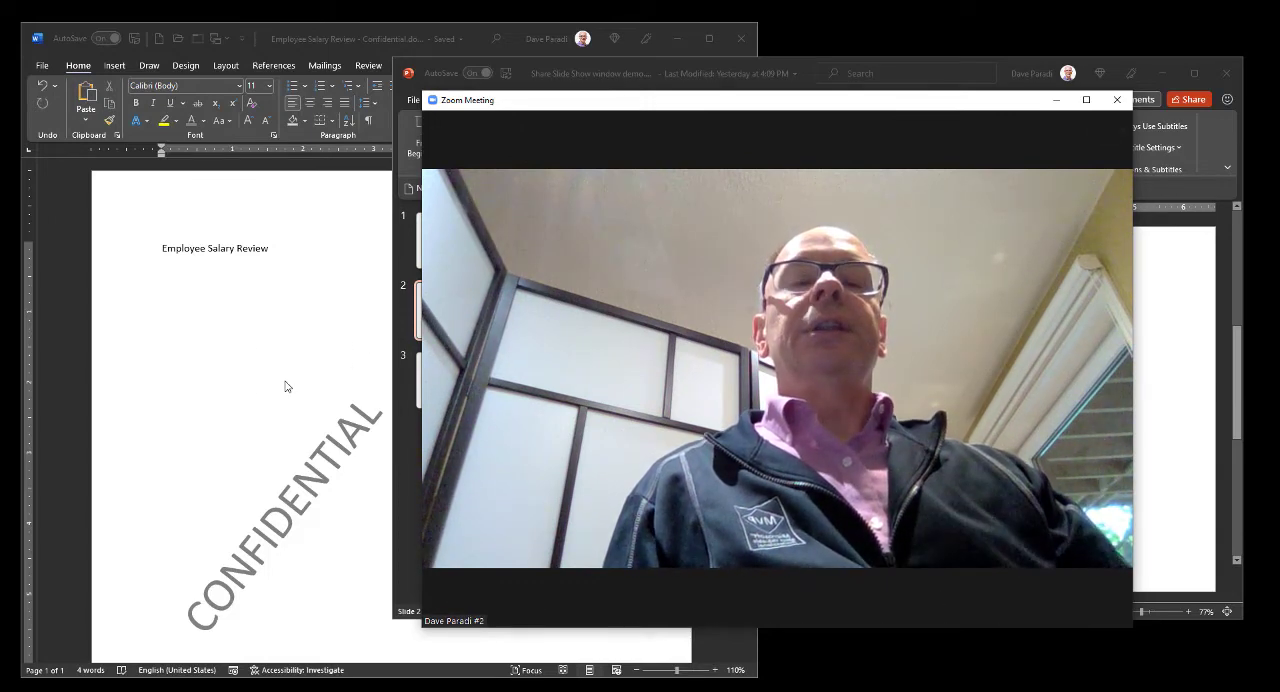
mouse_move(268, 410)
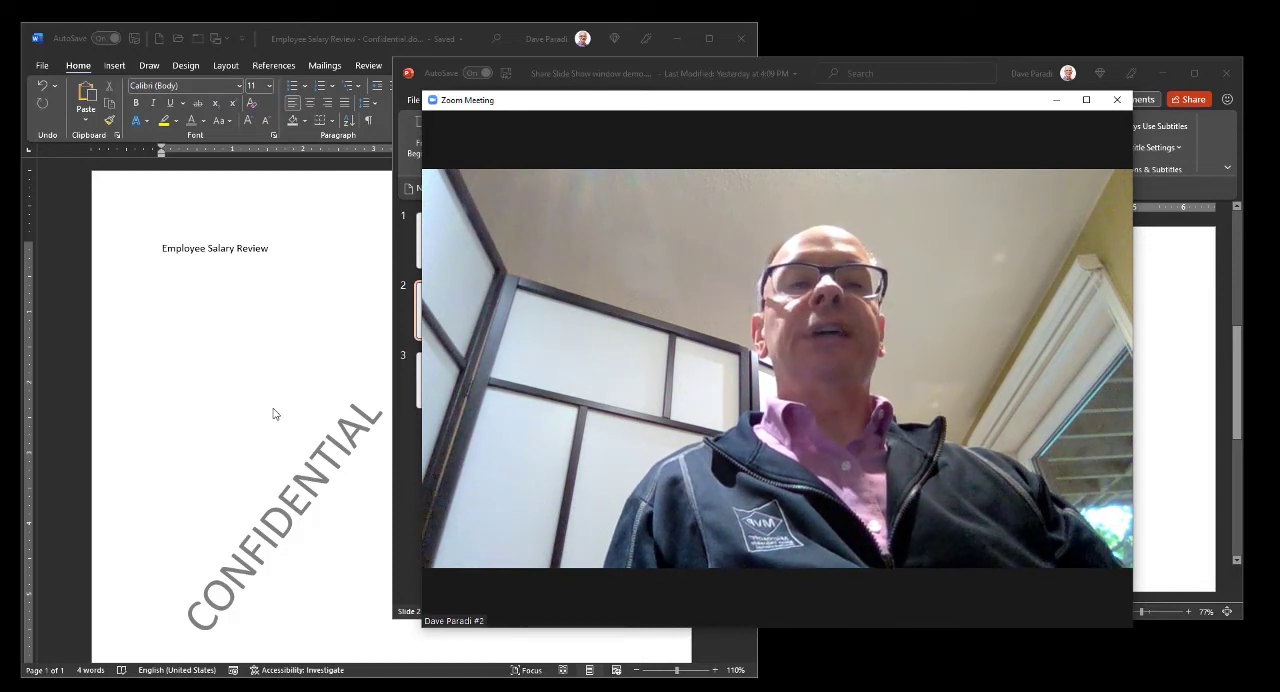
mouse_move(280, 406)
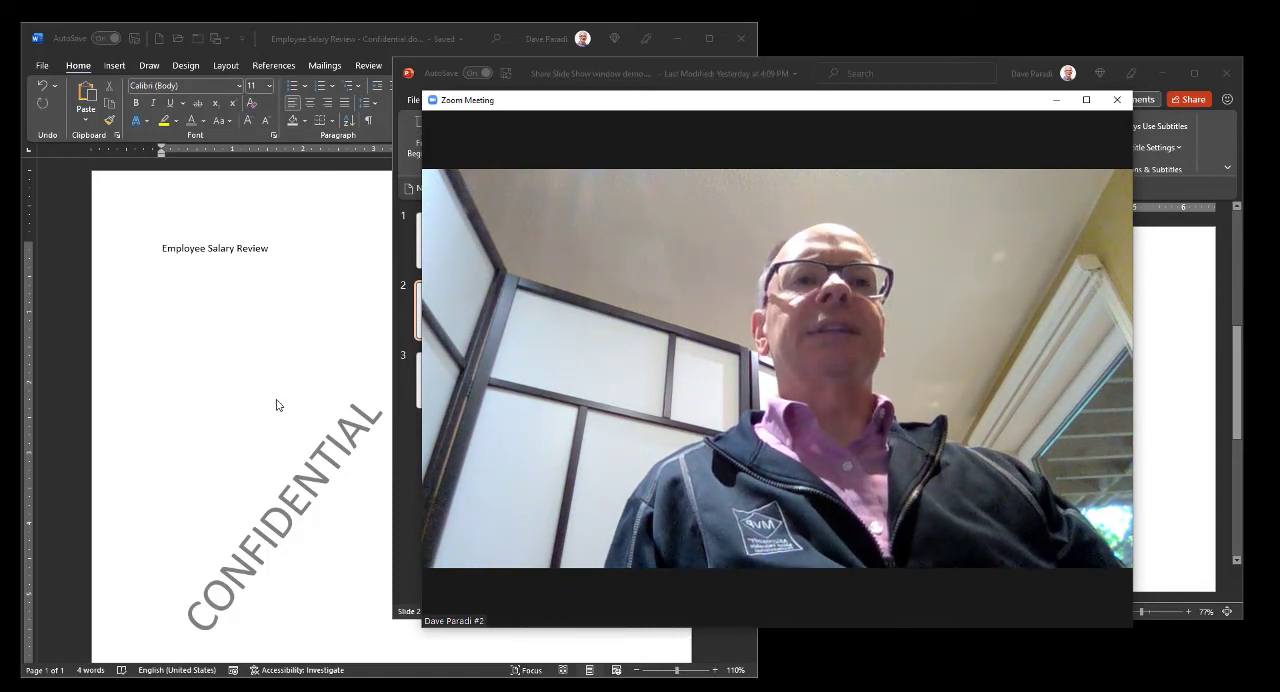